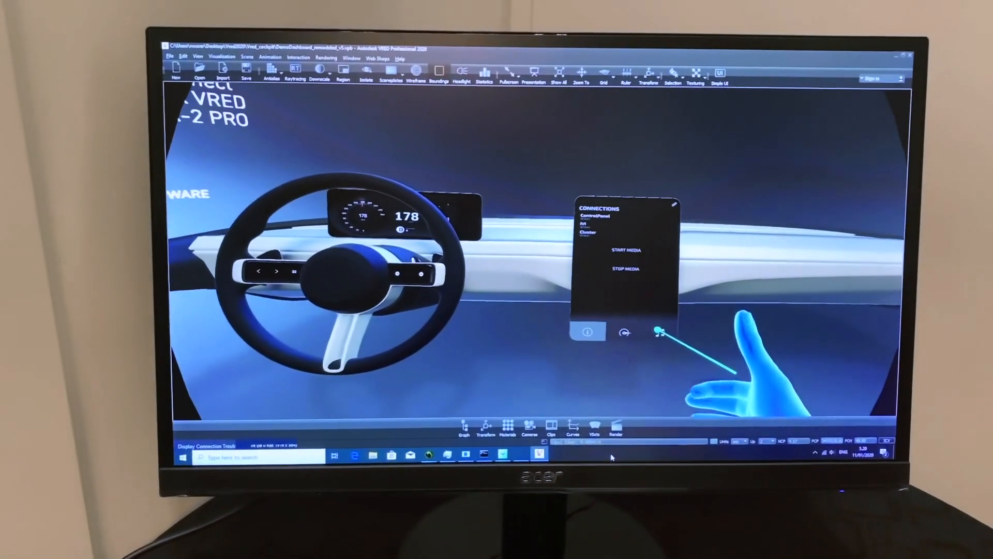
Use the VR hand to open the infotainment music tab and play 'Humming for you'
{"action": "left_click", "coordinate": [657, 331]}
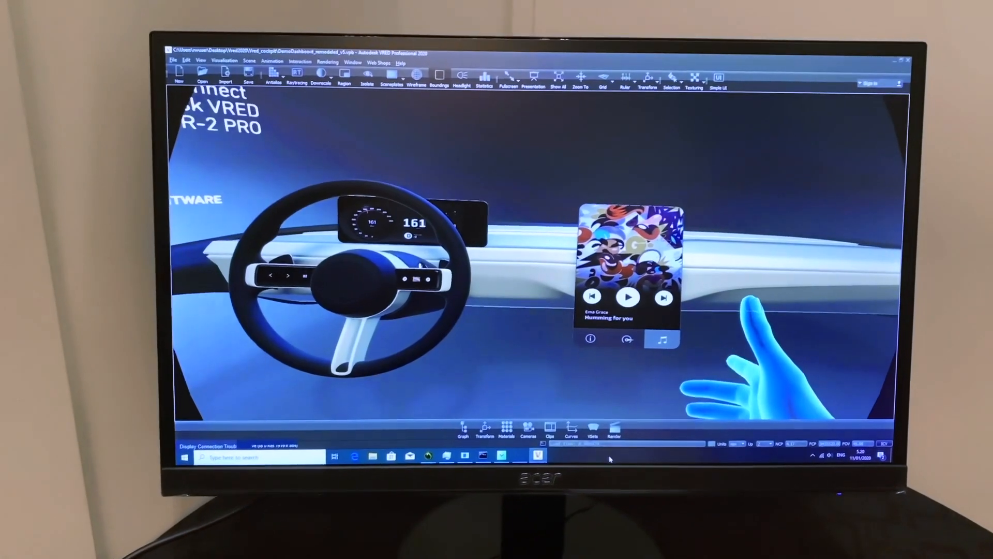
{"action": "left_click", "coordinate": [629, 296]}
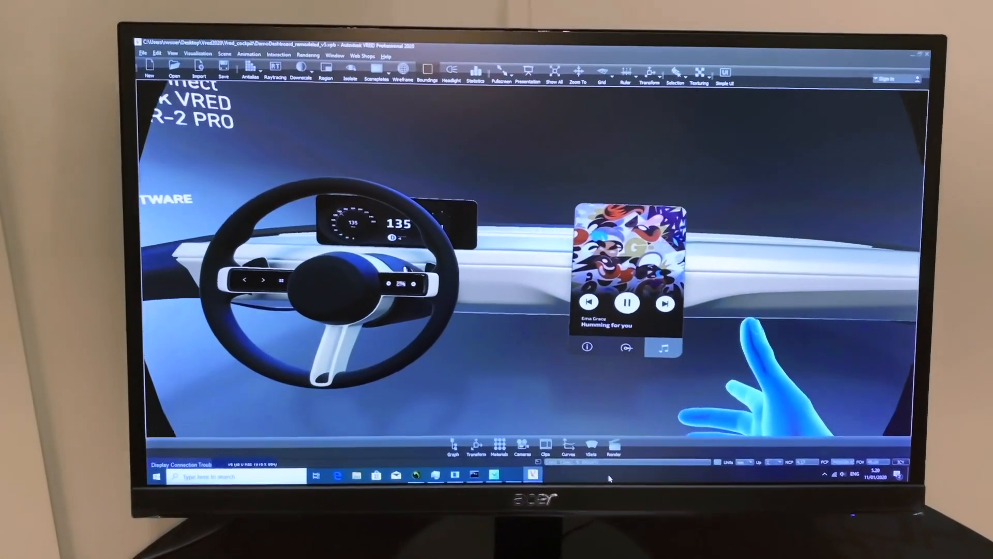